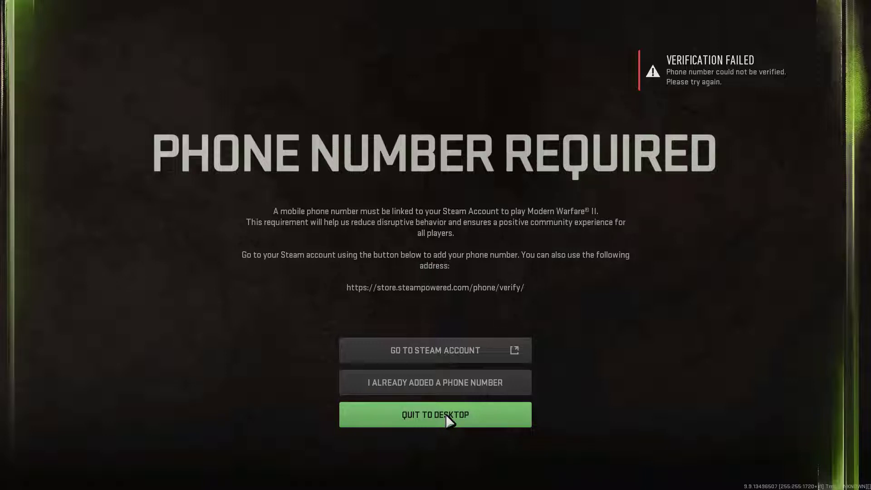
Quit Modern Warfare II to the desktop from the Phone Number Required screen
{"action": "left_click", "coordinate": [435, 414]}
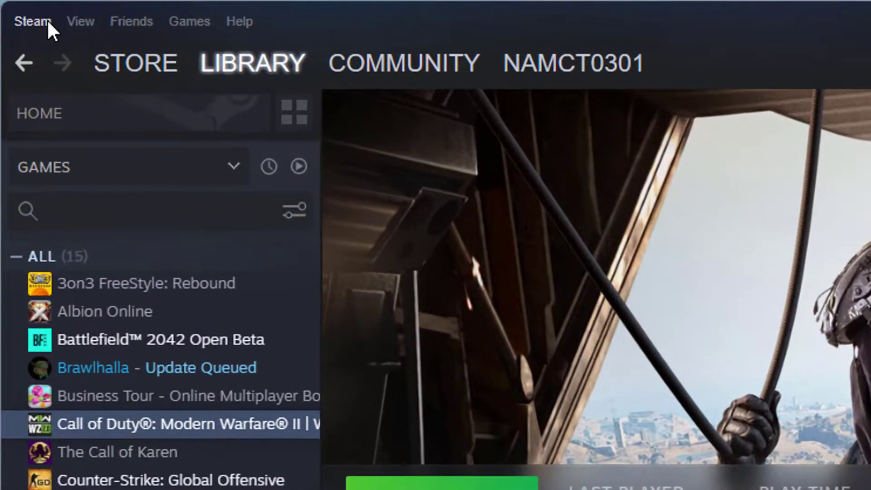
Open Steam Settings on the Account section from the Steam menu
{"action": "left_click", "coordinate": [31, 21]}
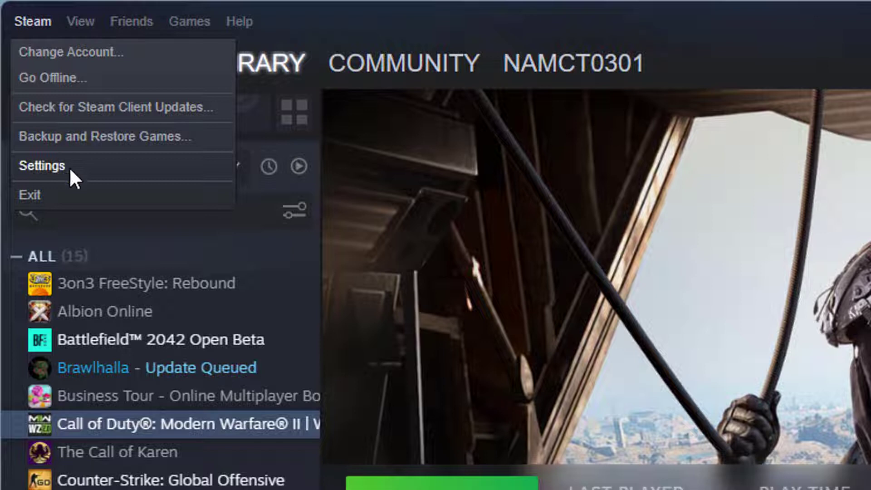
{"action": "left_click", "coordinate": [42, 165]}
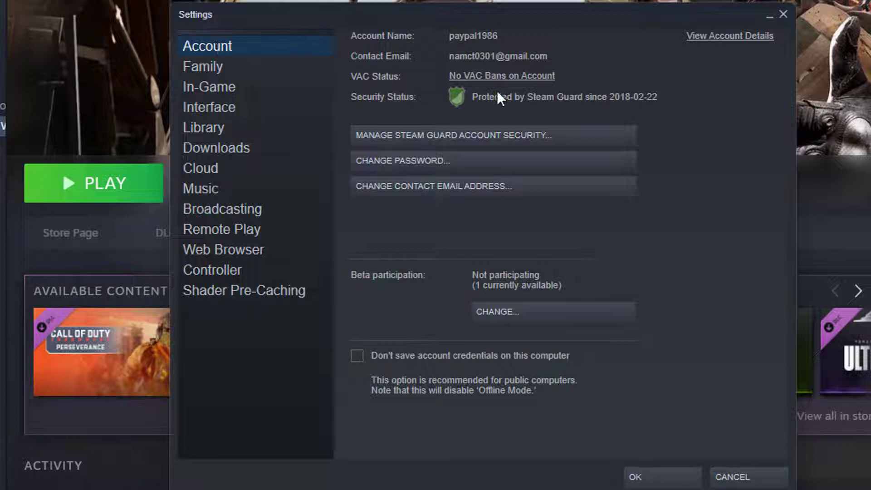
{"action": "mouse_move", "coordinate": [729, 35]}
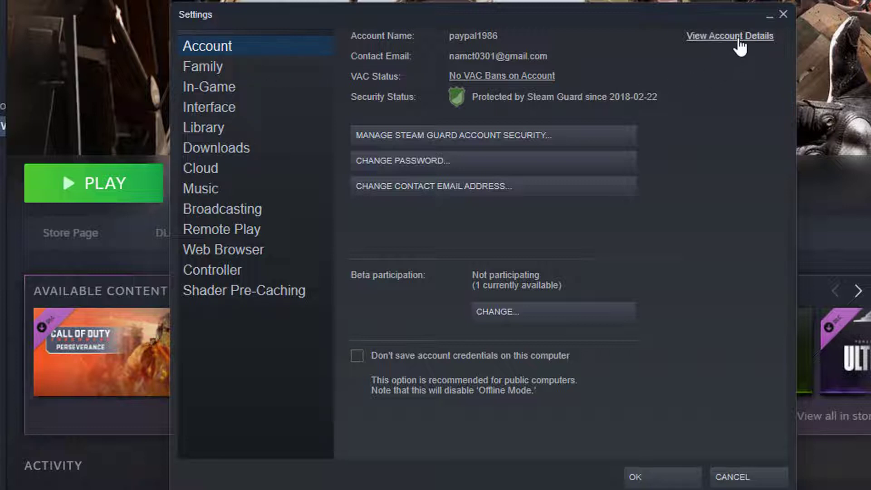
View account details and choose Manage your phone number under Contact Info
{"action": "left_click", "coordinate": [729, 35]}
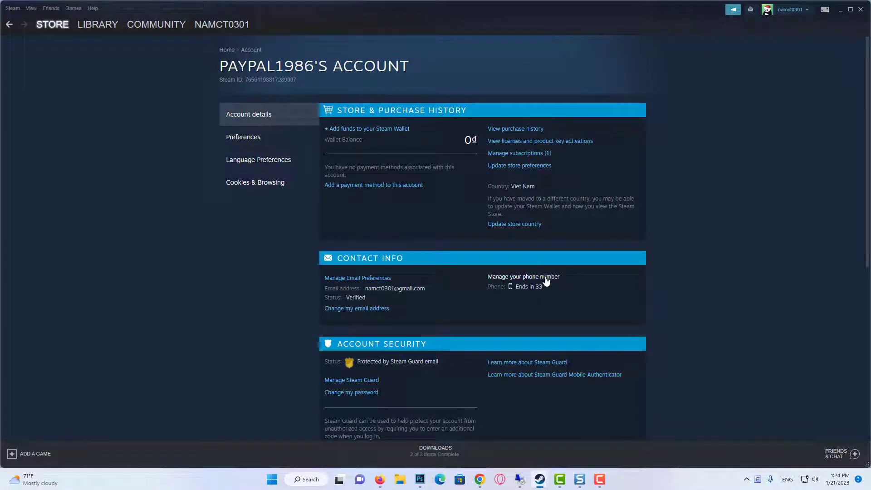
{"action": "left_click", "coordinate": [522, 276]}
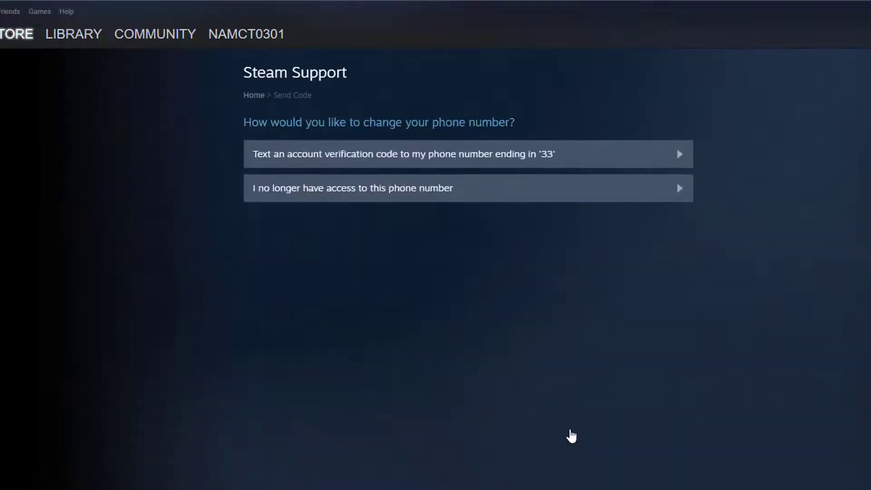
{"action": "mouse_move", "coordinate": [557, 168]}
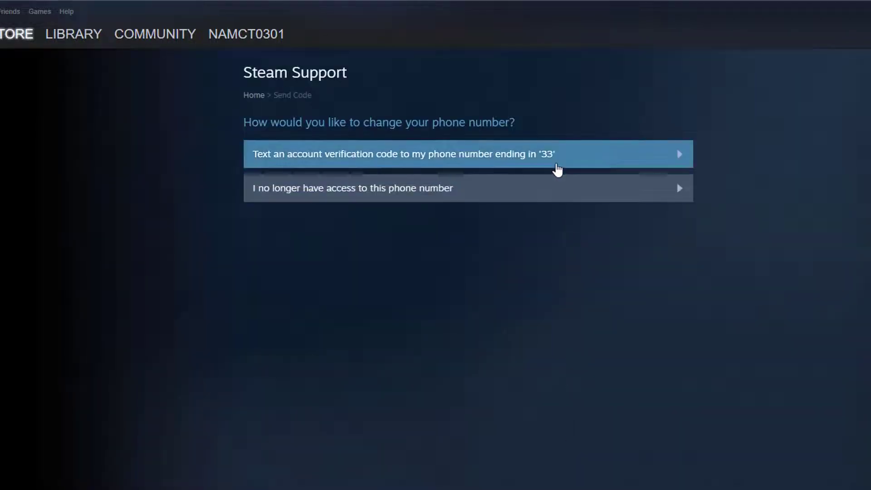
{"action": "left_click", "coordinate": [466, 154]}
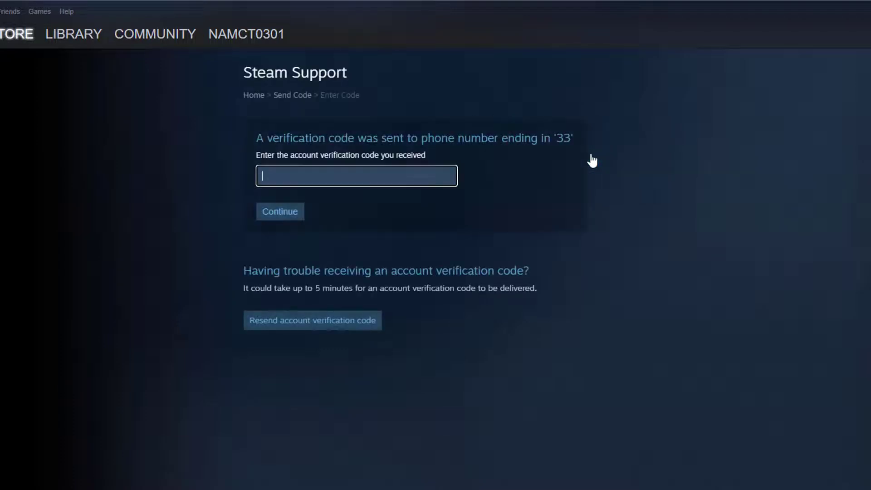
{"action": "mouse_move", "coordinate": [355, 207]}
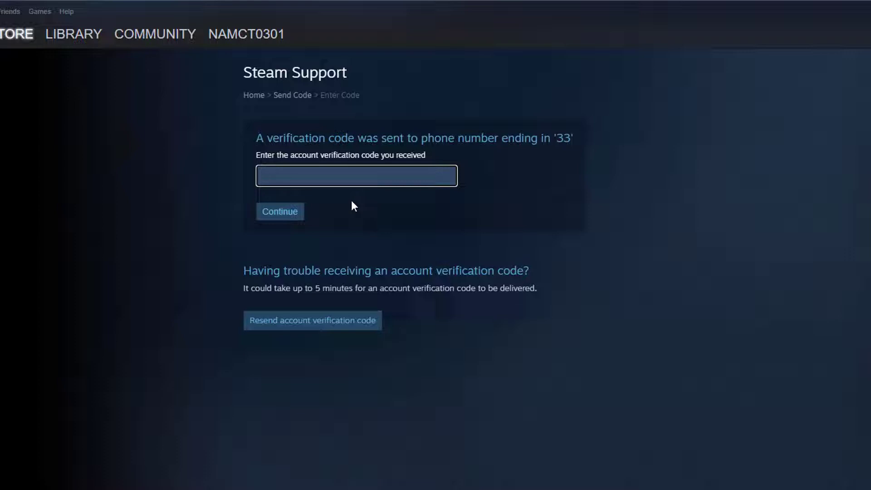
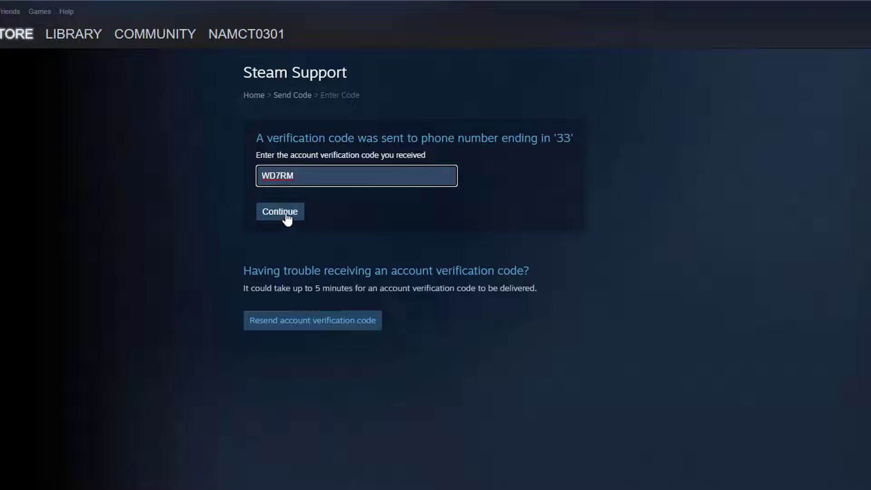
{"action": "left_click", "coordinate": [281, 211]}
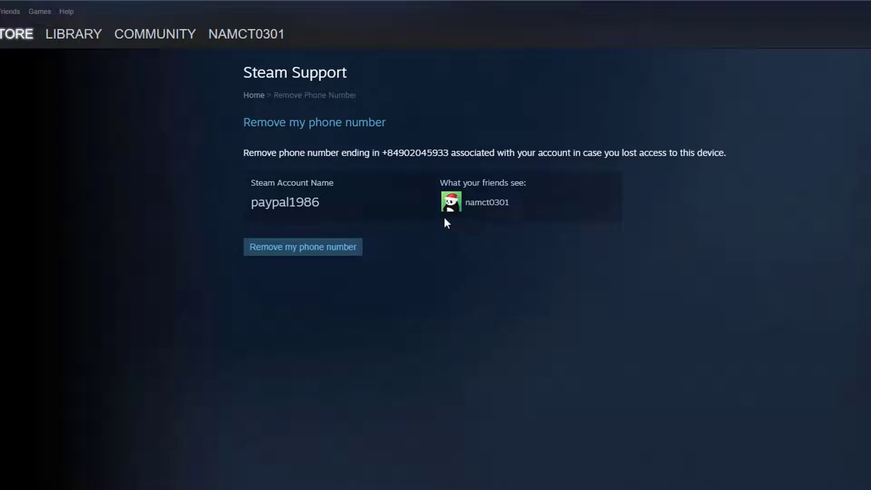
{"action": "mouse_move", "coordinate": [598, 249]}
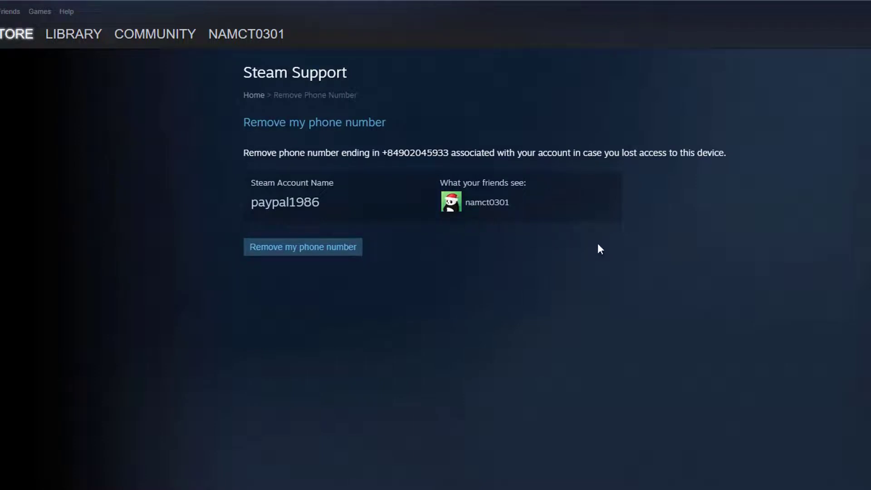
Remove the phone number from the account via 'Remove my phone number'
{"action": "left_click", "coordinate": [303, 246]}
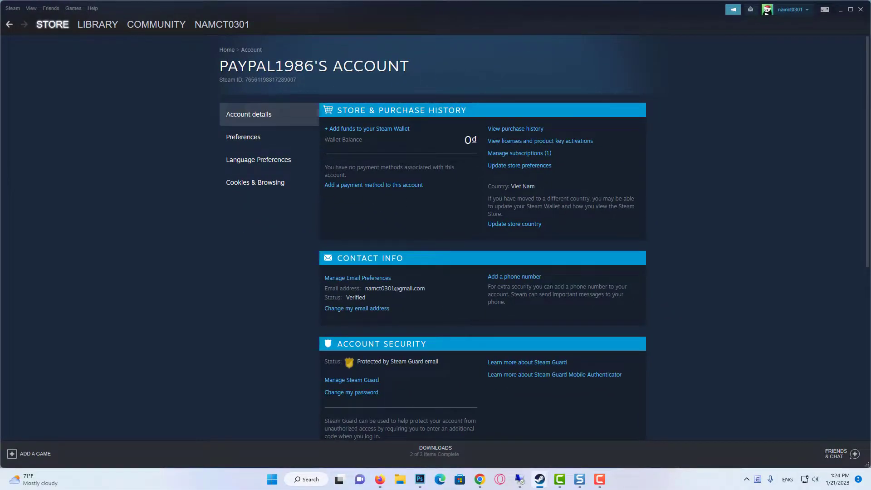
Launch Call of Duty: Modern Warfare II again from the Library
{"action": "left_click", "coordinate": [97, 24]}
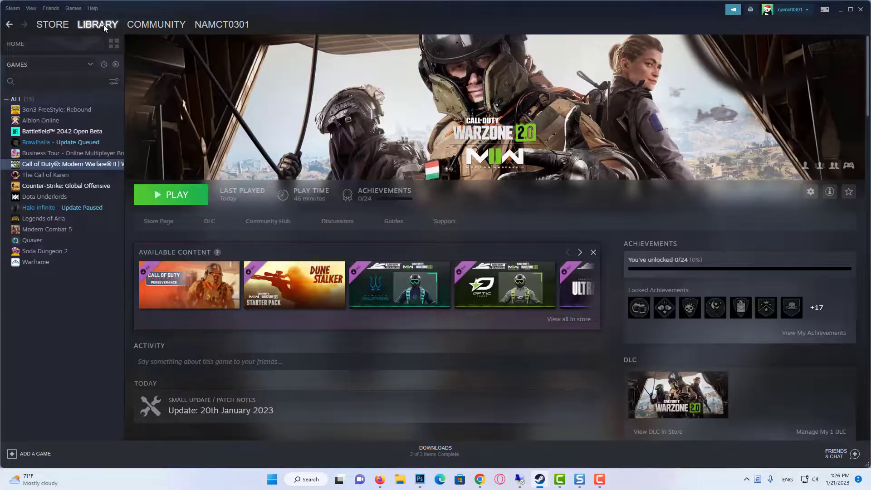
{"action": "left_click", "coordinate": [171, 194]}
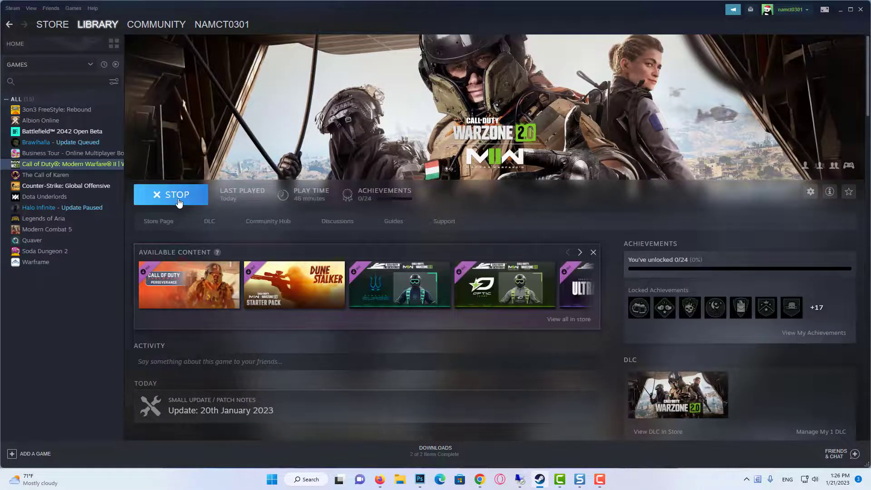